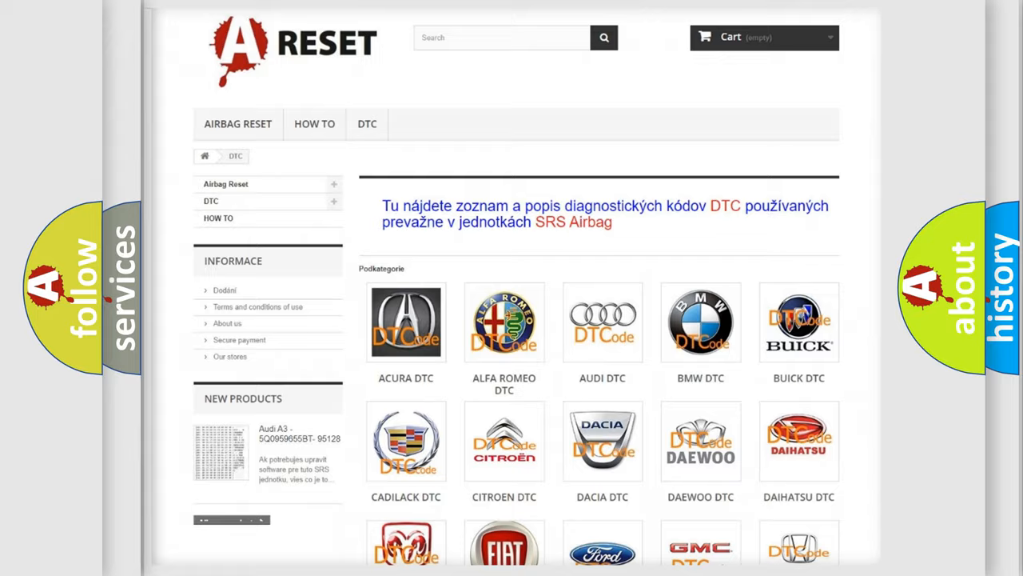
Choose Chevrolet from the DTC manufacturer grid to reach its fault code listing
scroll("down", 3)
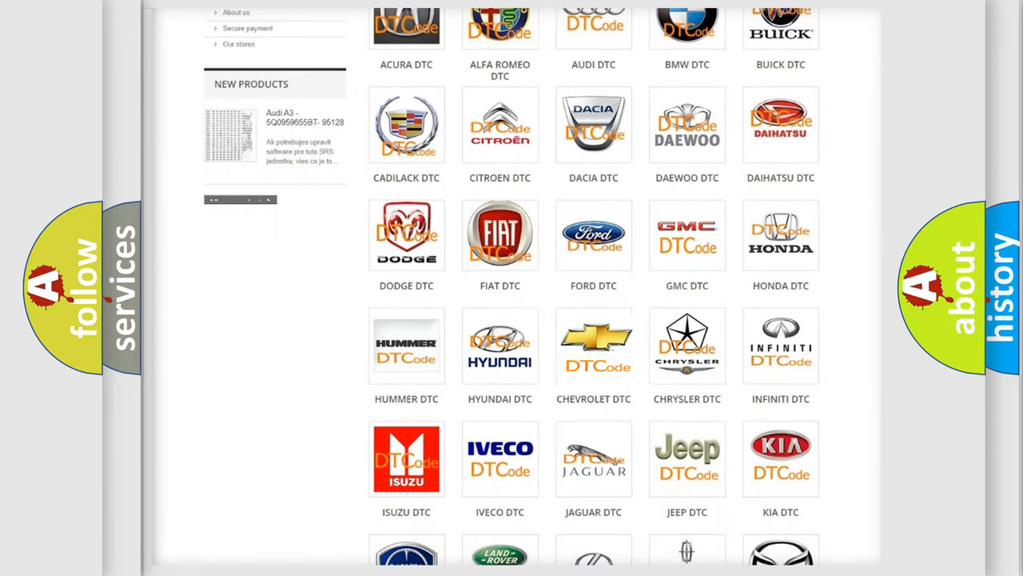
left_click(593, 346)
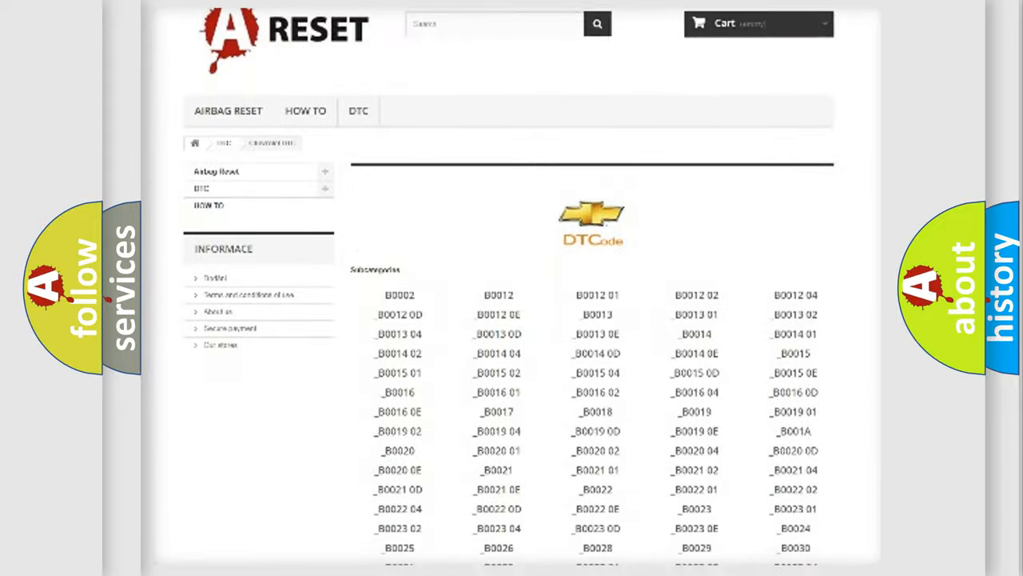
scroll("down", 3)
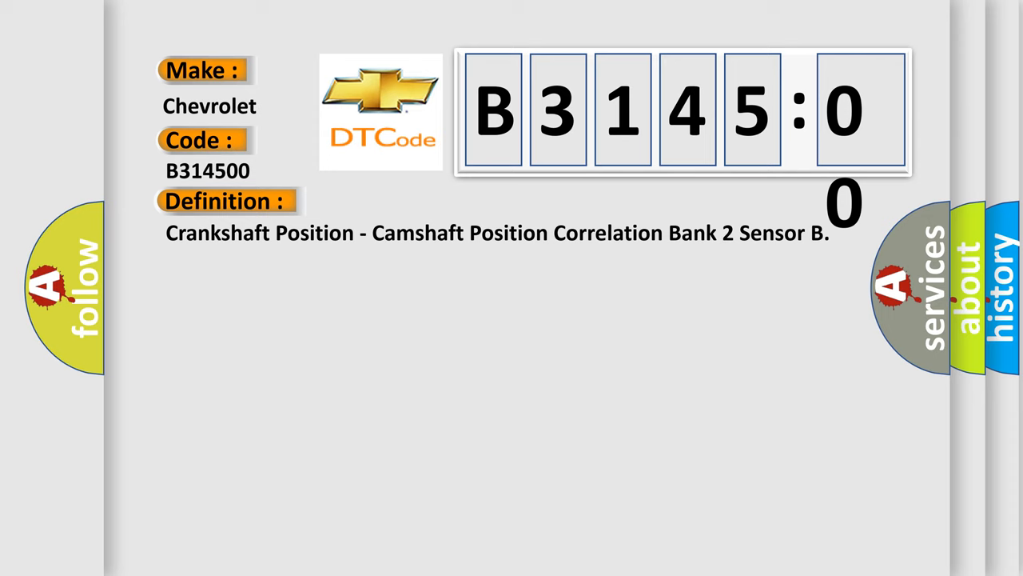
Reveal the B314500 description of crankshaft–camshaft deviation and its cause, a faulty camshaft position sensor
left_click(416, 201)
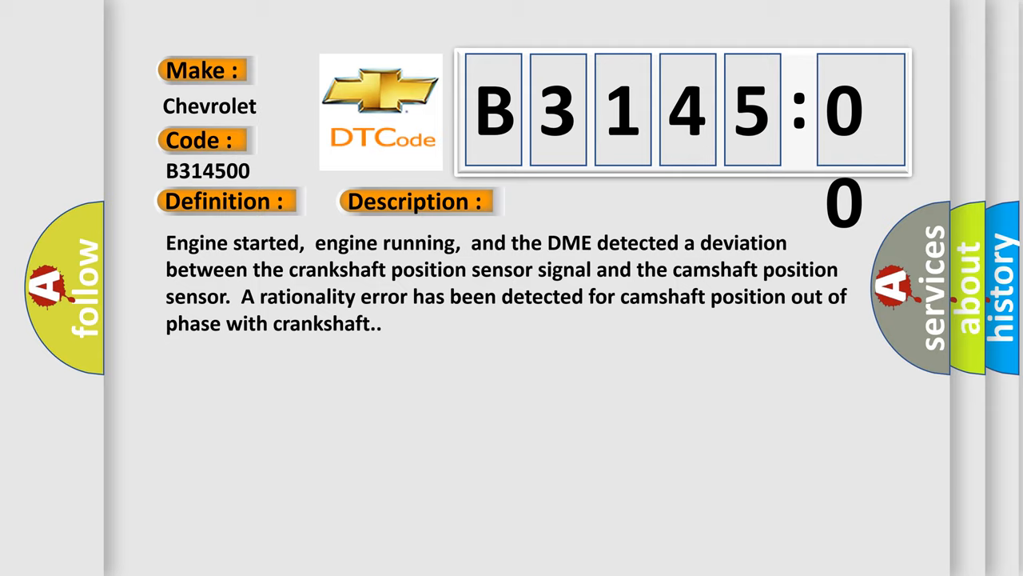
left_click(585, 202)
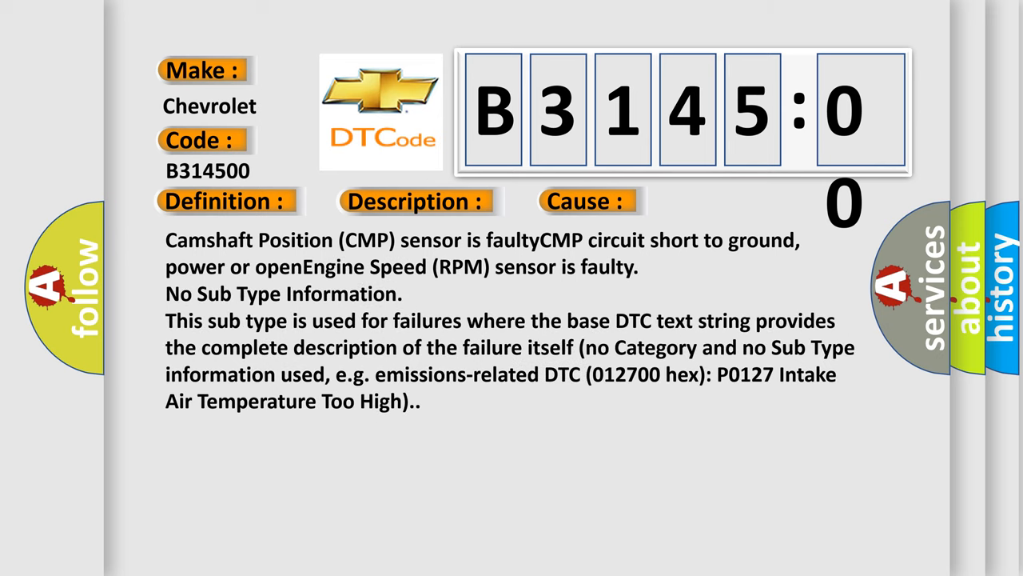